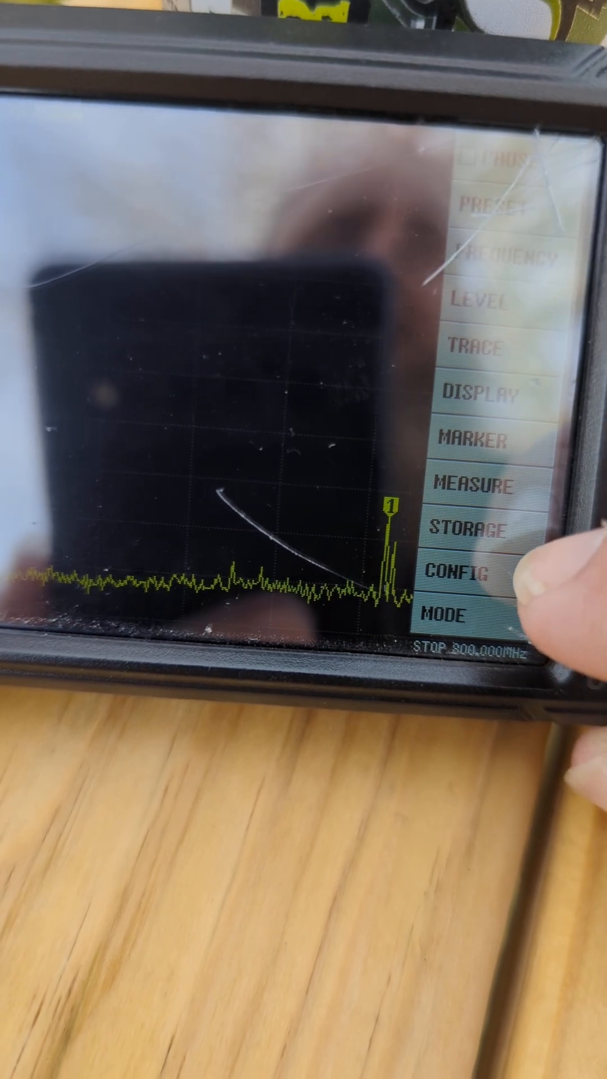
Tap CONFIG on the tinySA main menu to show touch test, version, brightness and date/time options.
left_click(468, 572)
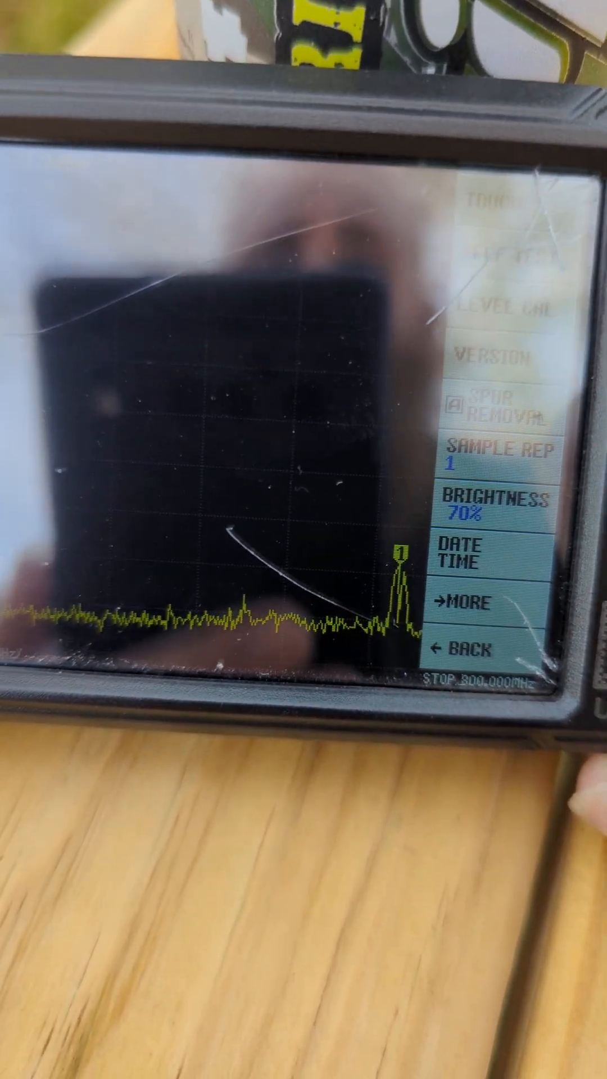